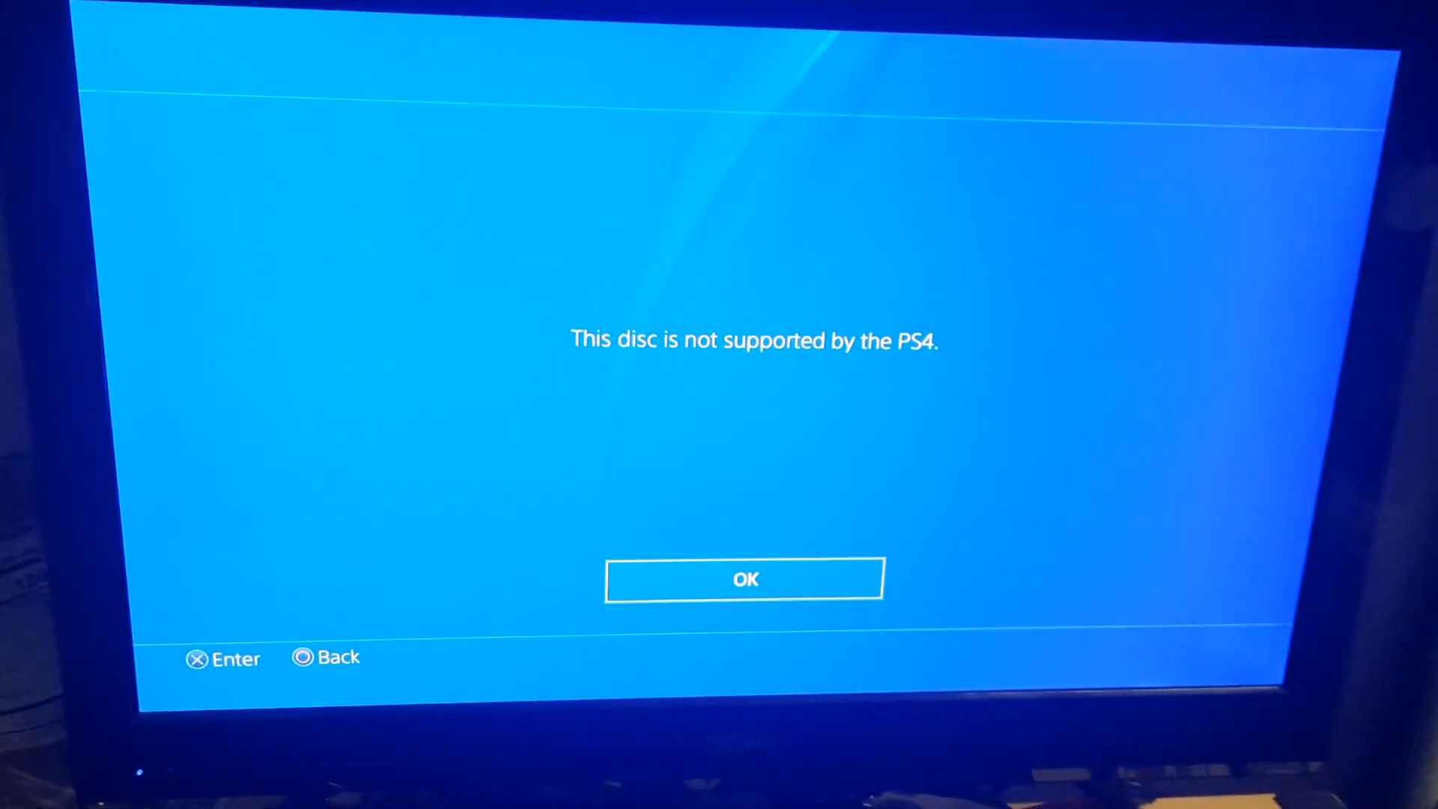
# Close the 'This disc is not supported by the PS4' message with OK.
pyautogui.click(744, 578)
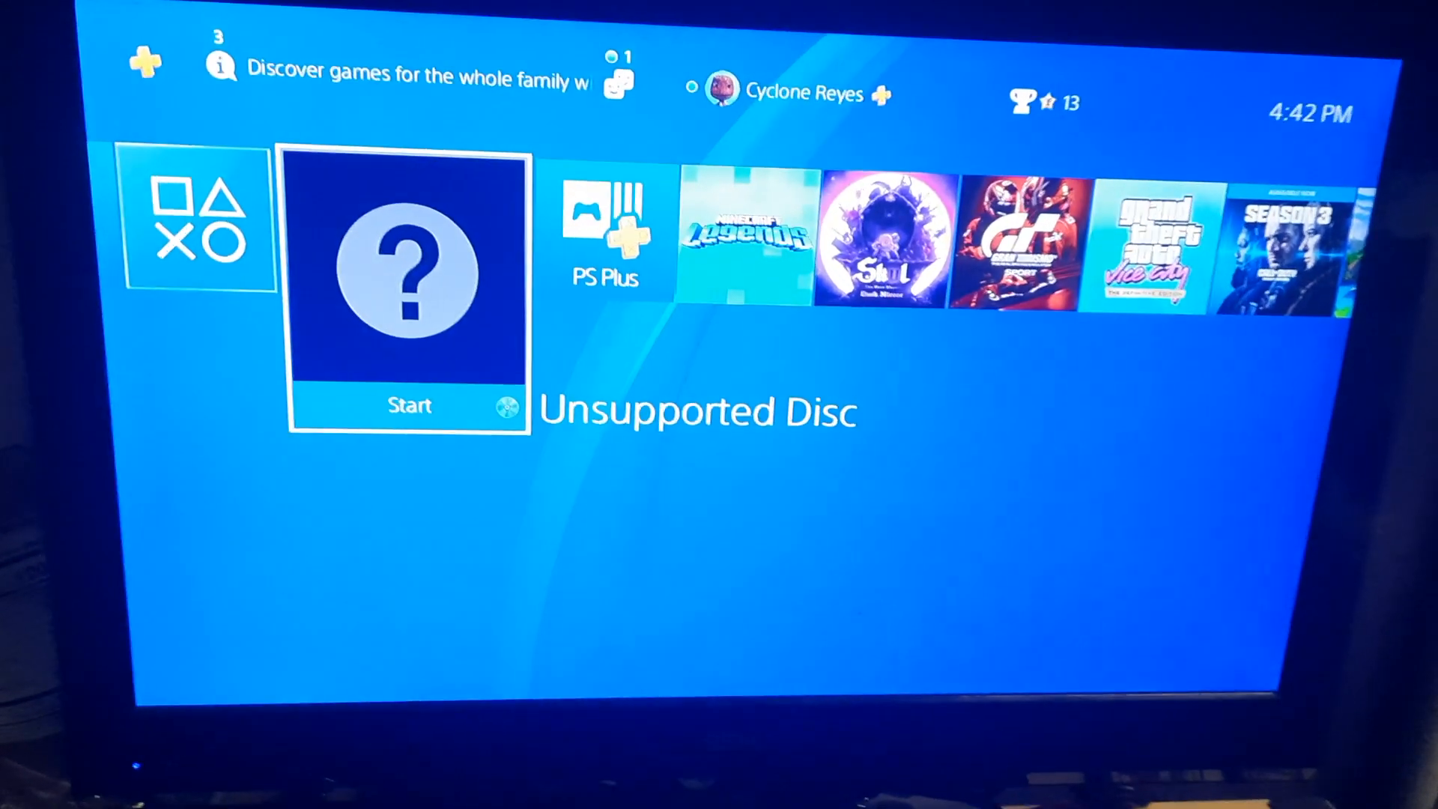